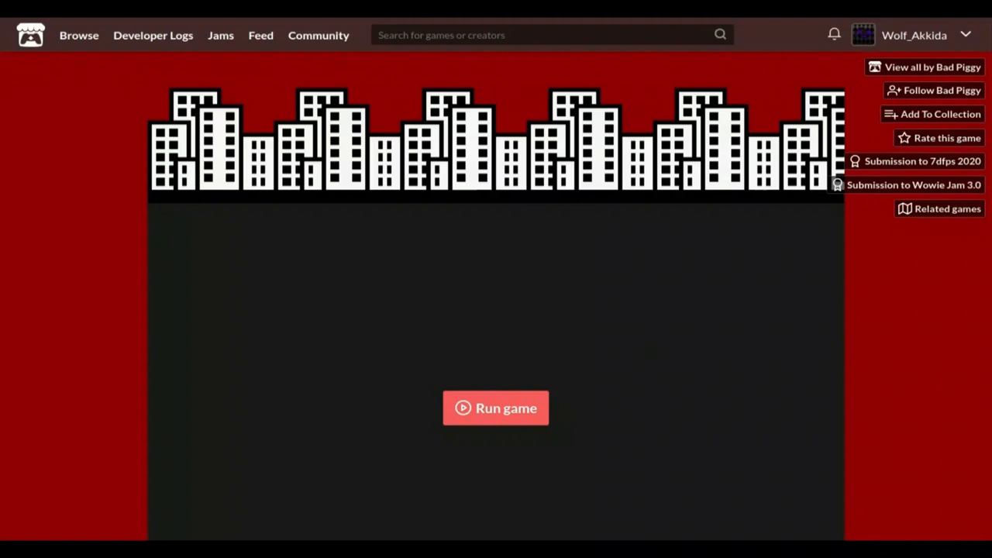
# Scroll through the Red-Handed page to read the notes, controls and screenshots below the game area
pyautogui.scroll(-3)
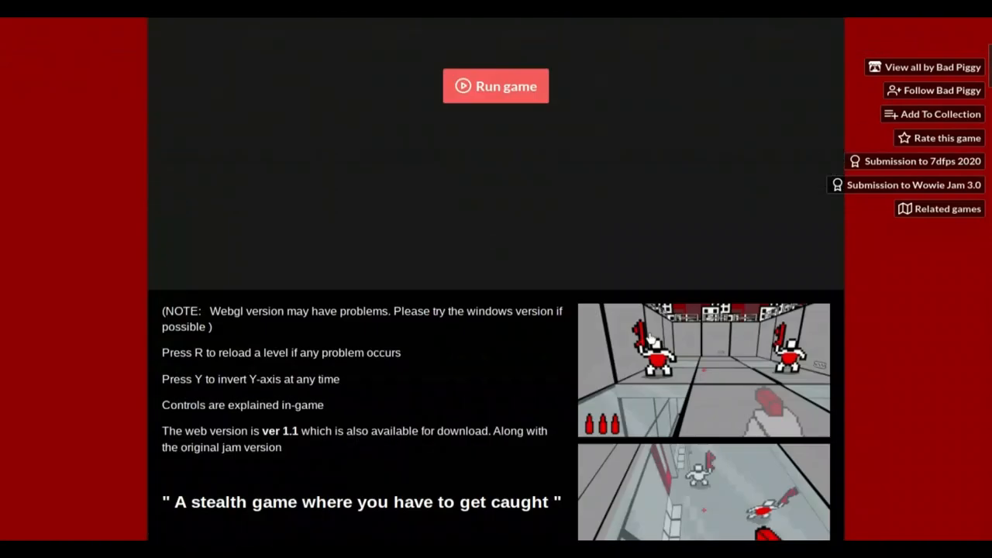
pyautogui.scroll(-3)
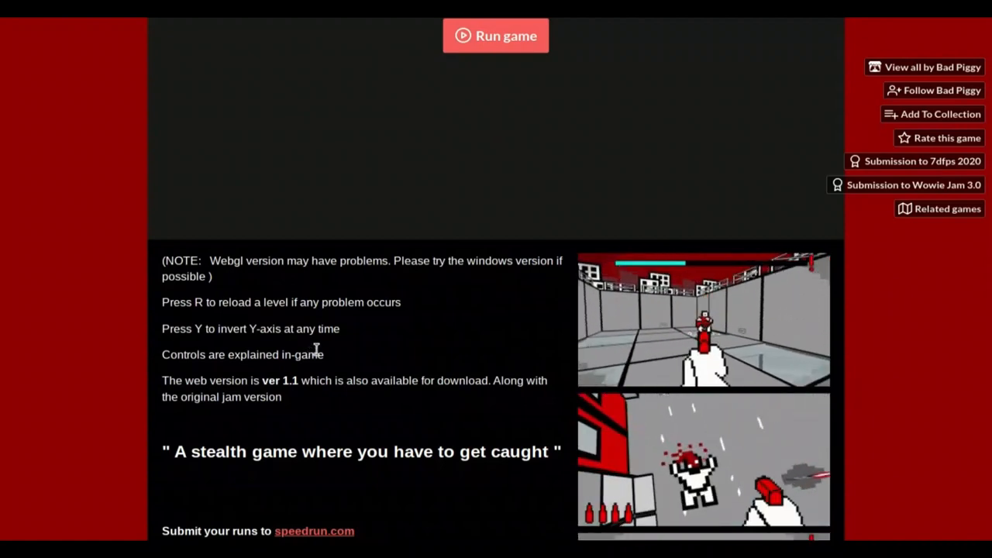
pyautogui.scroll(-3)
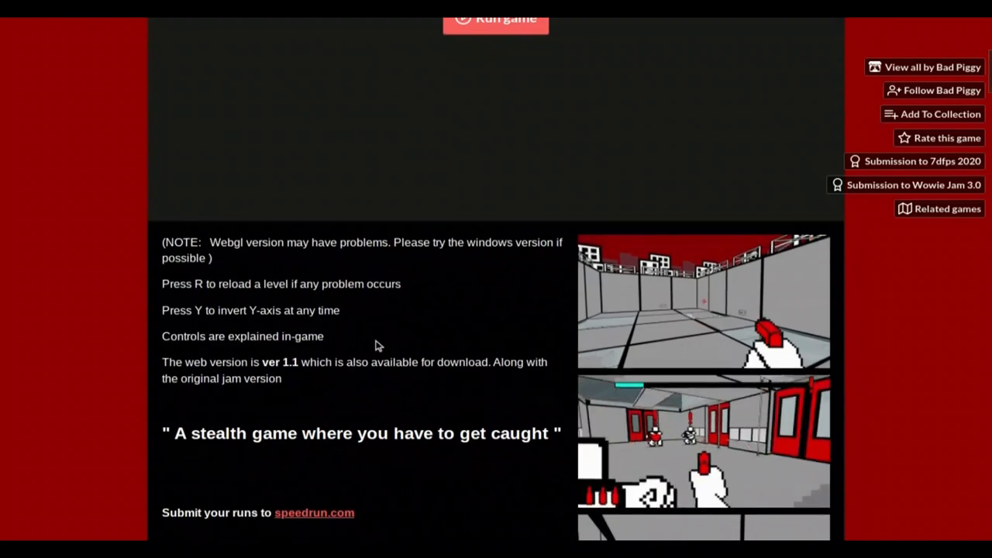
pyautogui.scroll(-3)
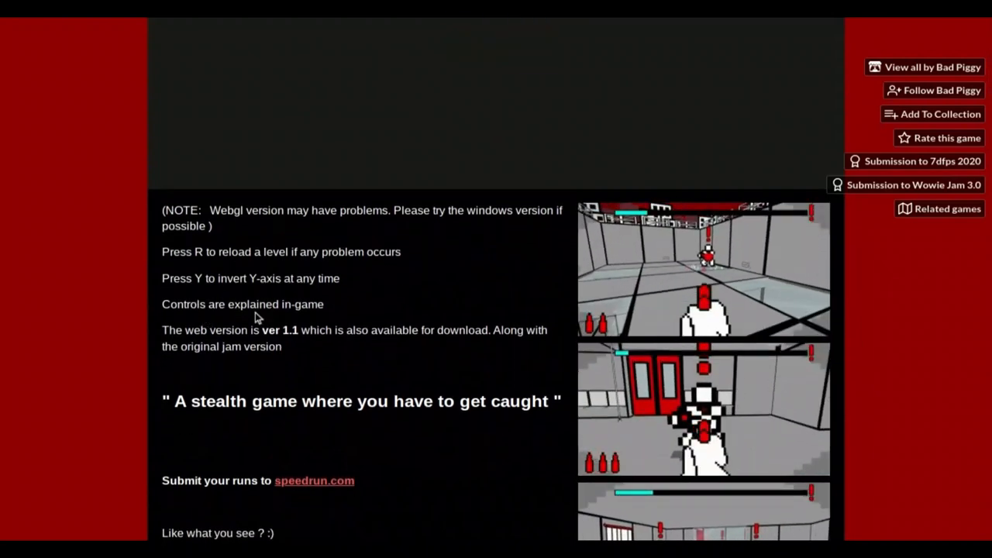
pyautogui.scroll(-3)
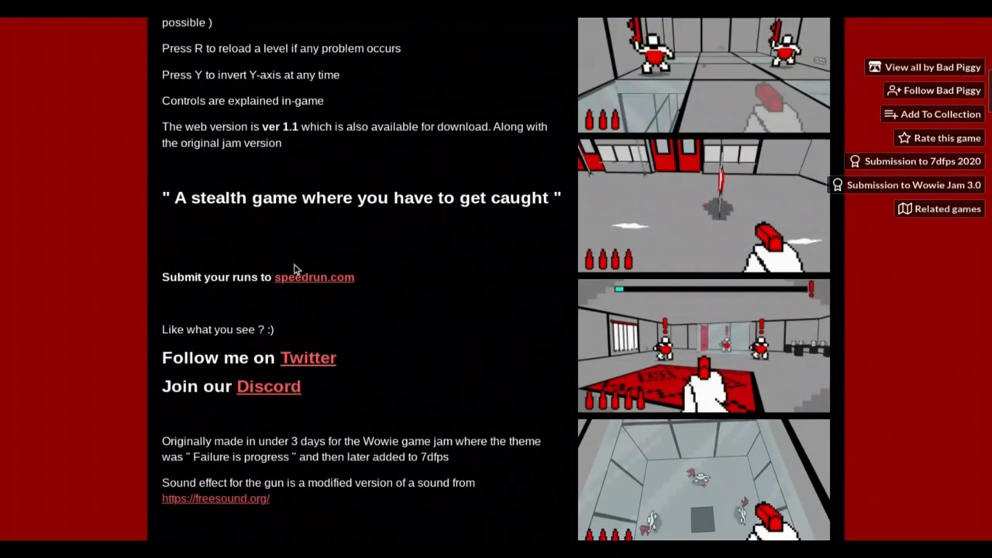
pyautogui.scroll(3)
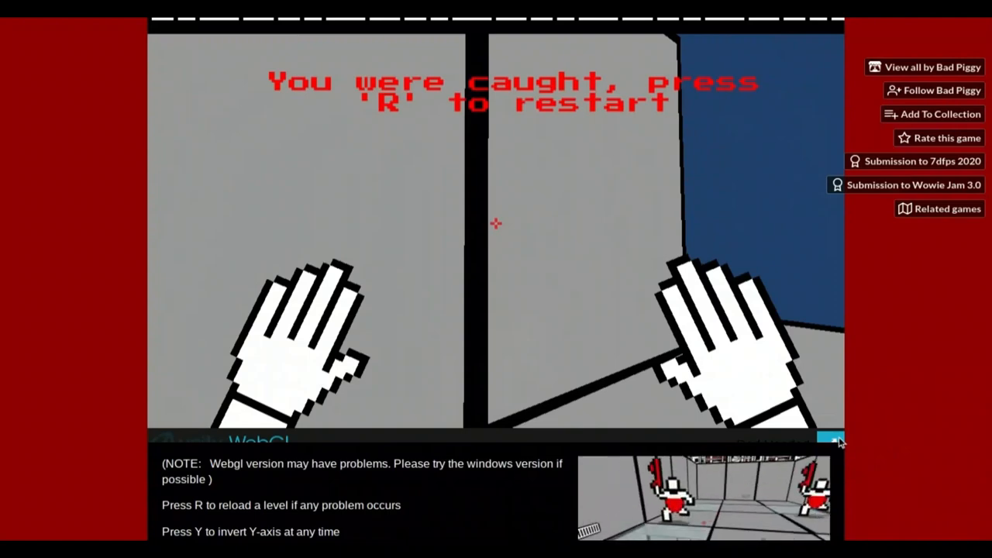
# Restart the first level with R after being caught by a guard
pyautogui.press('r')
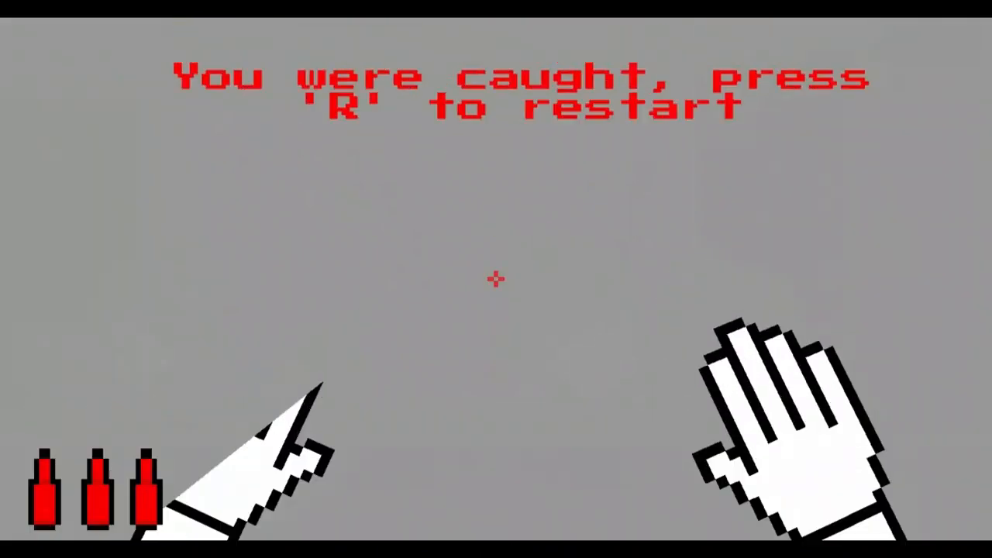
# Restart the level, clear the guards and advance when the next-level prompt appears
pyautogui.press('r')
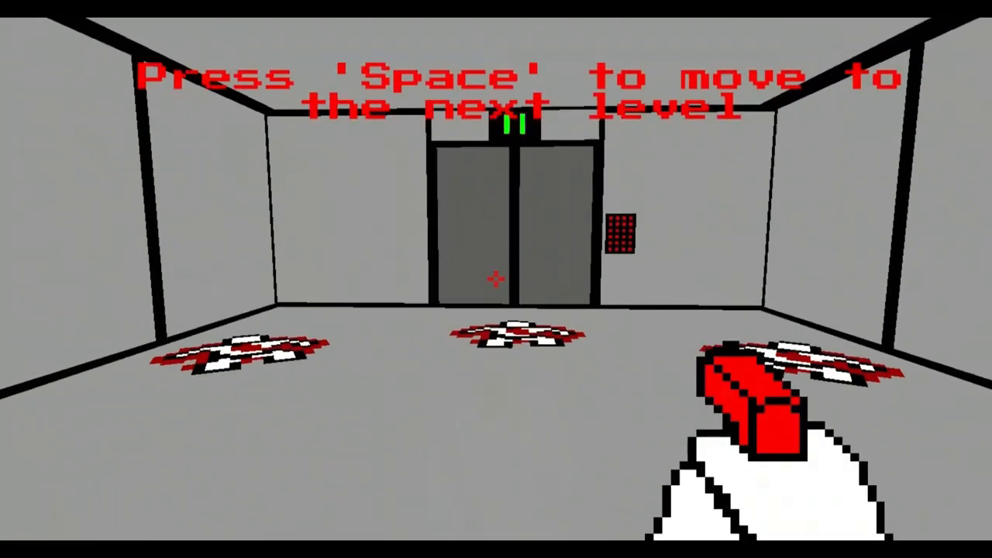
pyautogui.press('space')
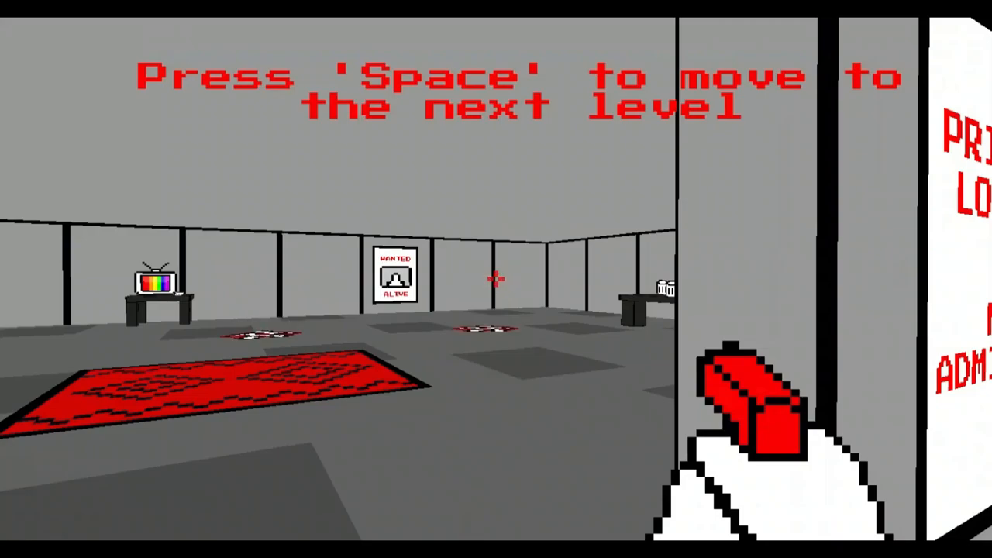
pyautogui.press('space')
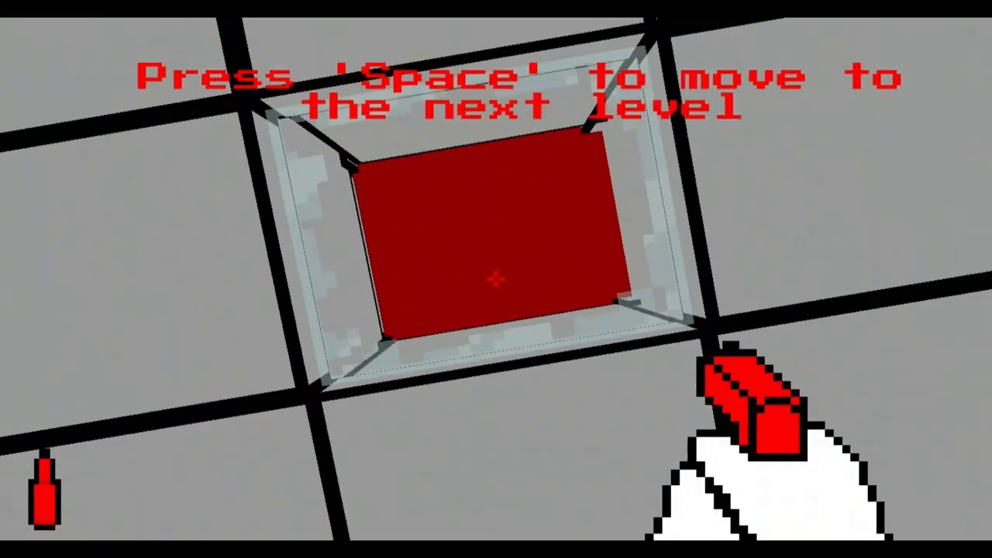
# Advance through the next levels, shooting the guard straight ahead, until a hallway guard catches you
pyautogui.press('space')
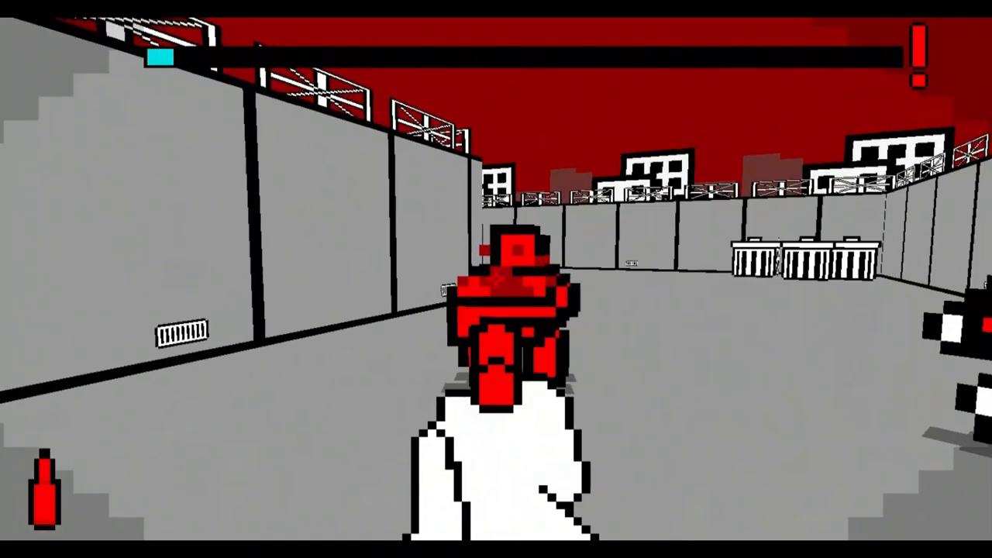
pyautogui.click(497, 295)
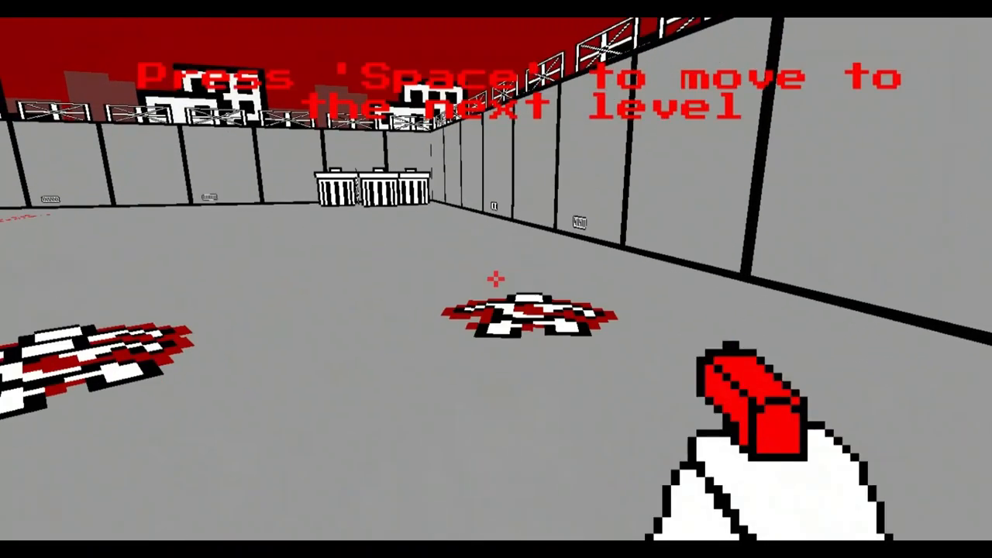
pyautogui.press('space')
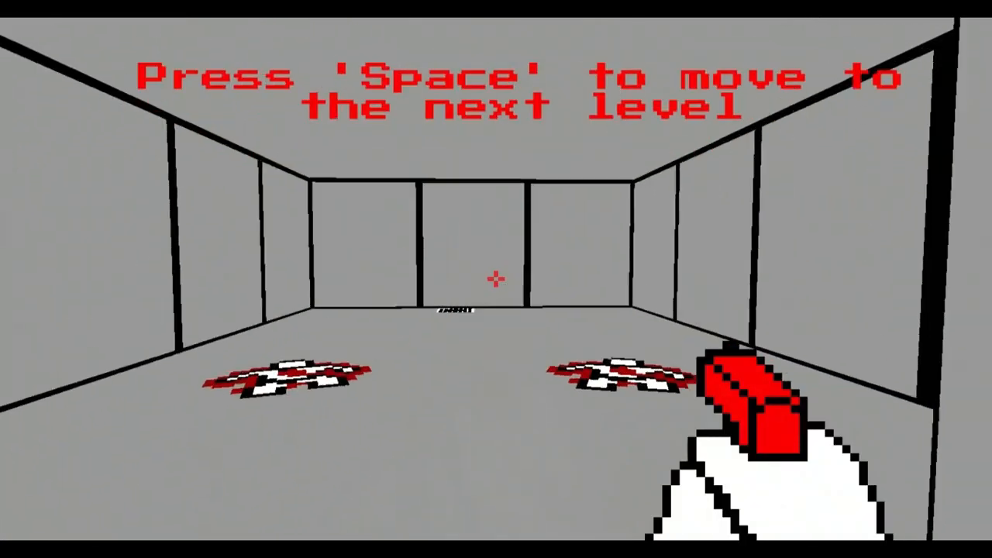
pyautogui.press('space')
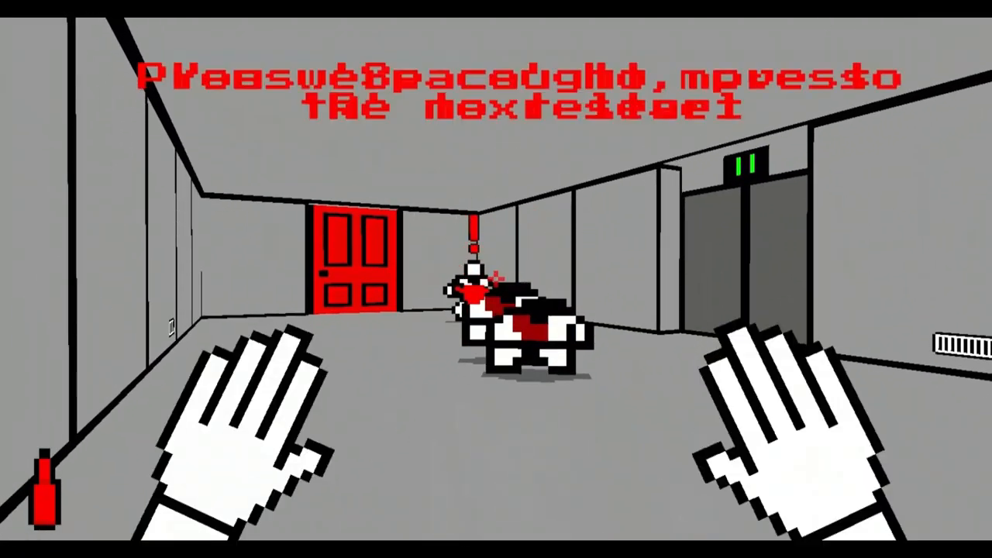
# Restart after being caught and clear the level to reach the five-bottle room
pyautogui.press('space')
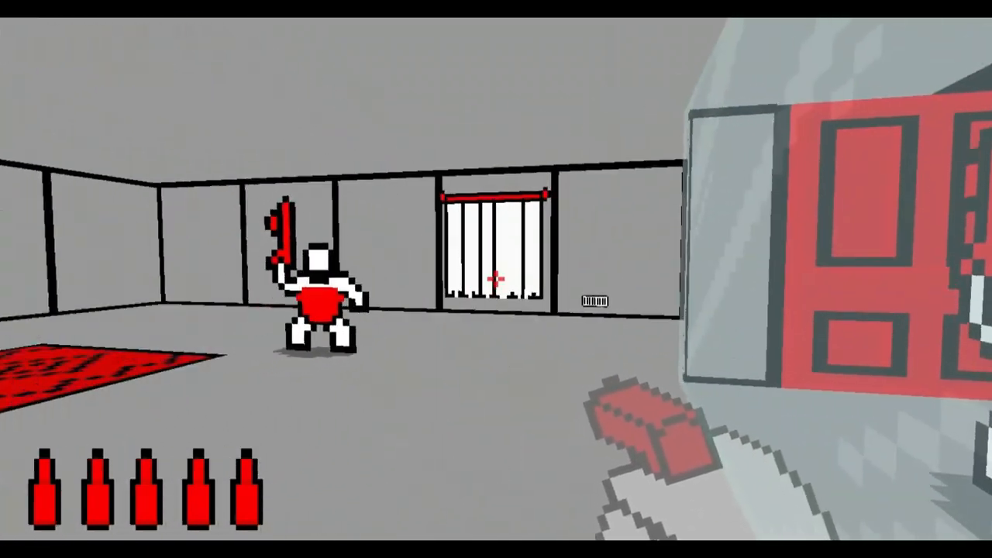
pyautogui.moveTo(496, 279)
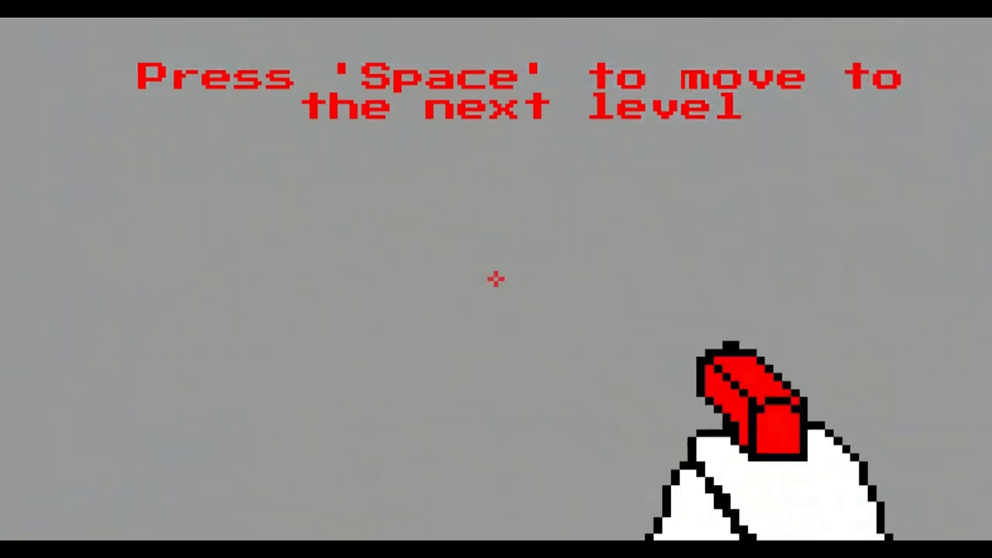
# Start the five-bottle level and clear it up to the WANTED poster prompt
pyautogui.press('space')
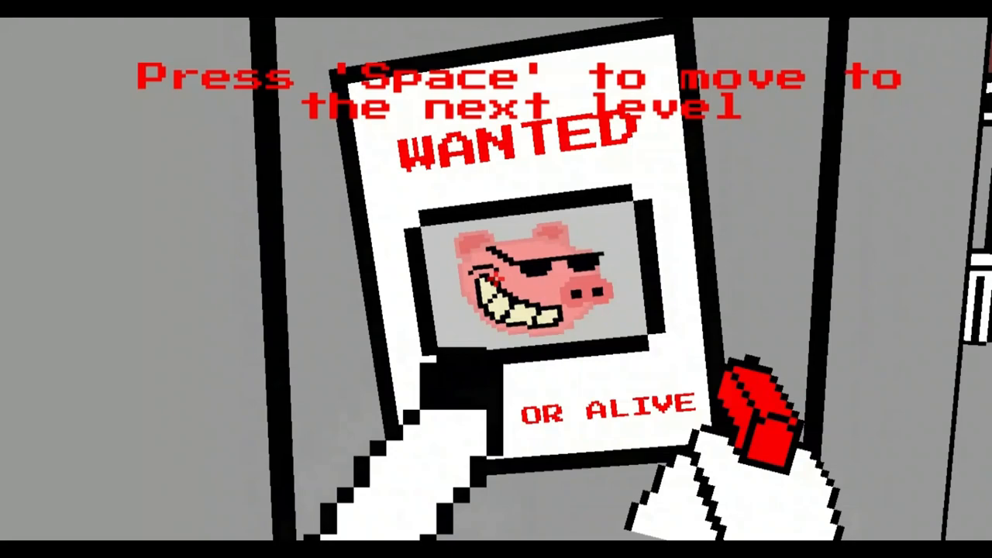
# Advance and clear the overhead-walkway level by dropping onto the guards below
pyautogui.press('space')
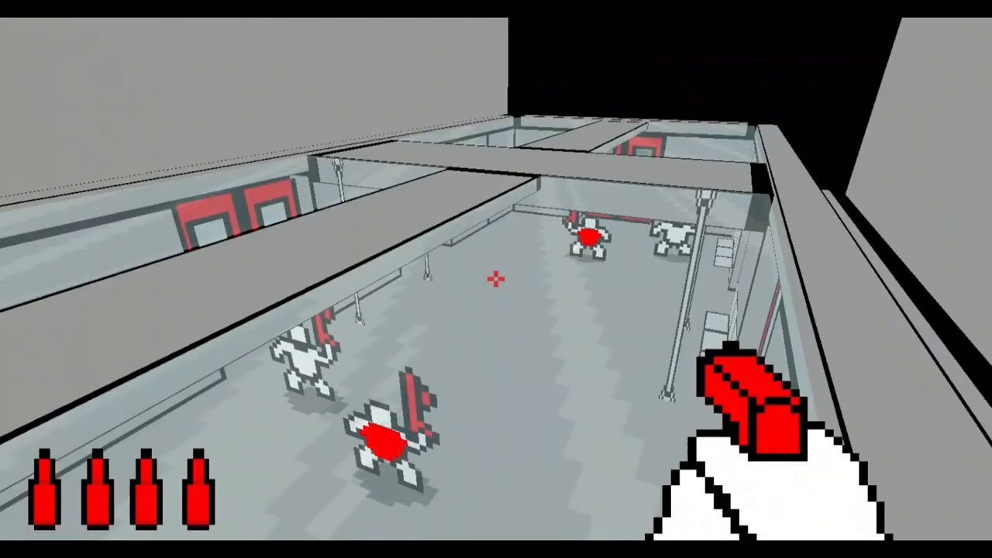
pyautogui.moveTo(496, 279)
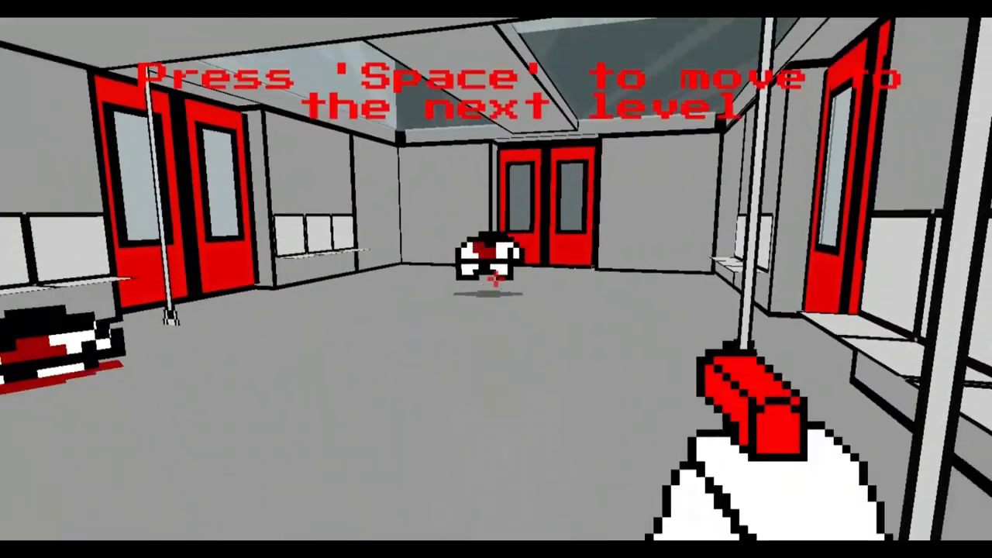
# Advance, shoot the glass floor under the two guards, and move on to the next room
pyautogui.press('space')
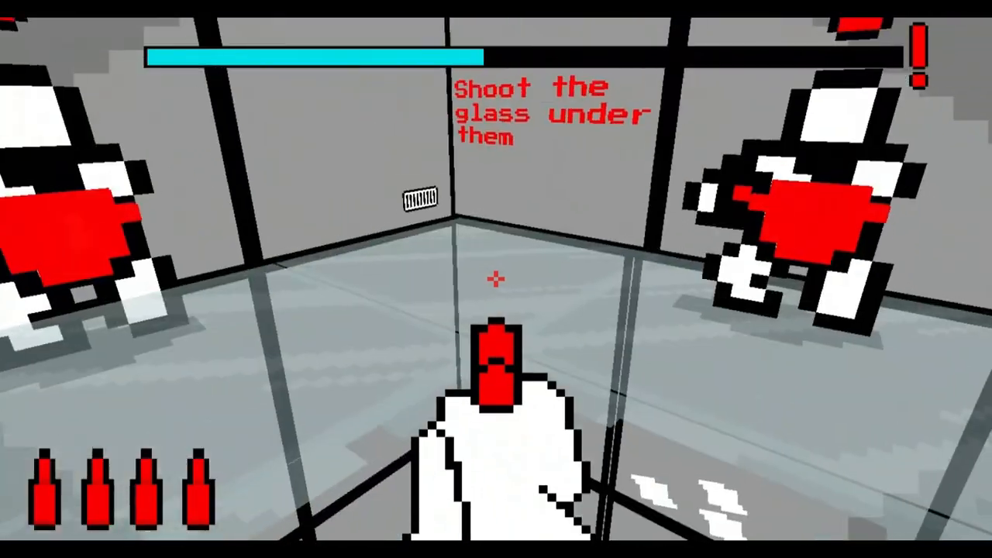
pyautogui.click(497, 279)
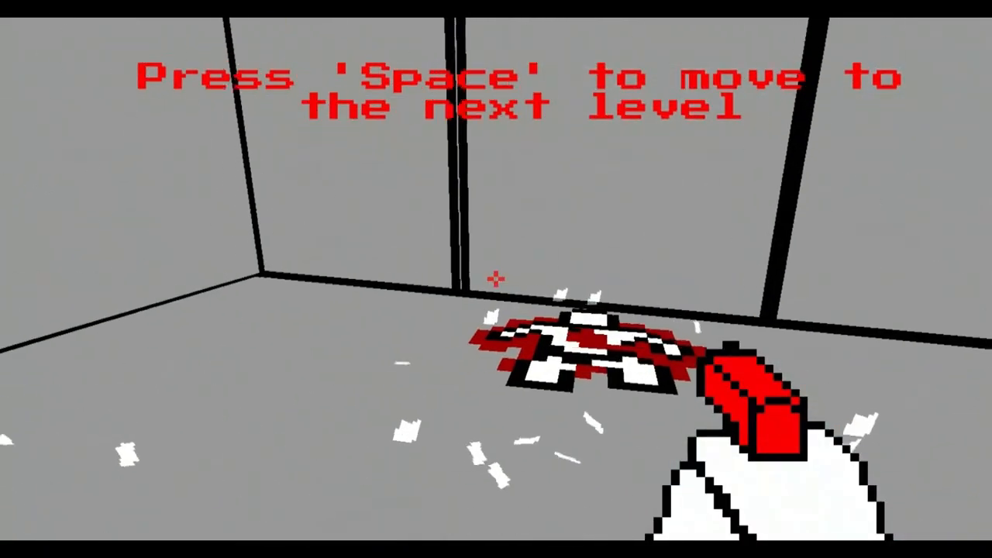
pyautogui.press('space')
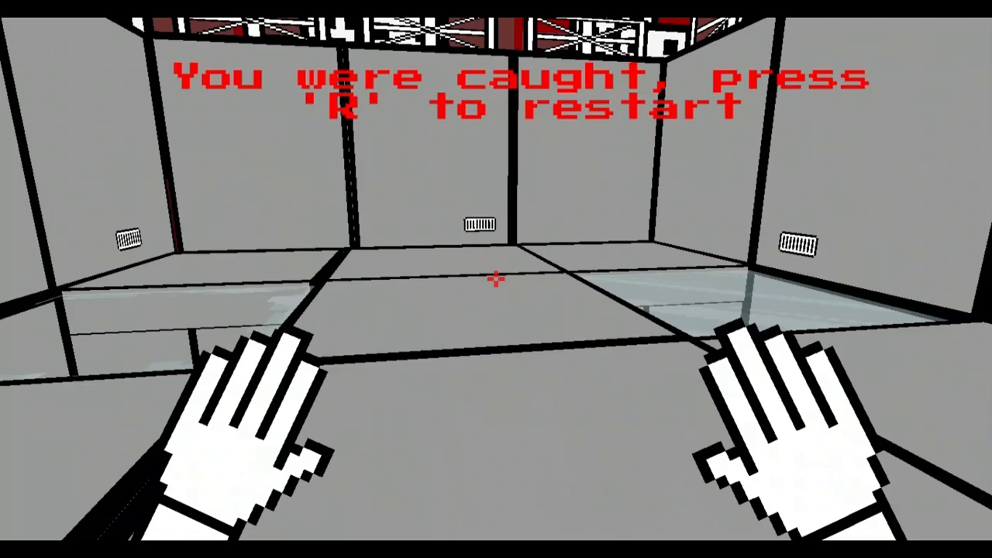
# Restart twice, clear the final level to 'Thank you for playing!!!', and move past it
pyautogui.press('r')
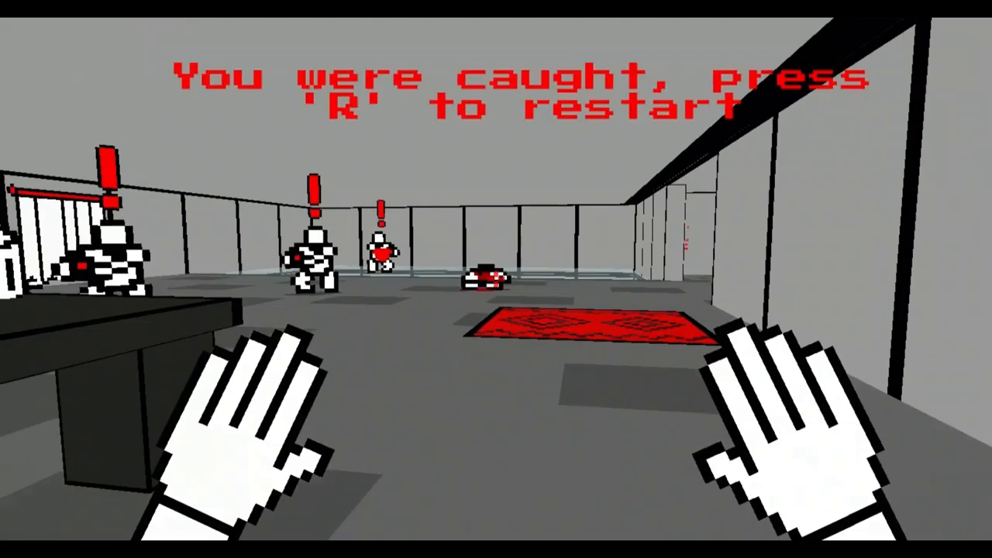
pyautogui.press('r')
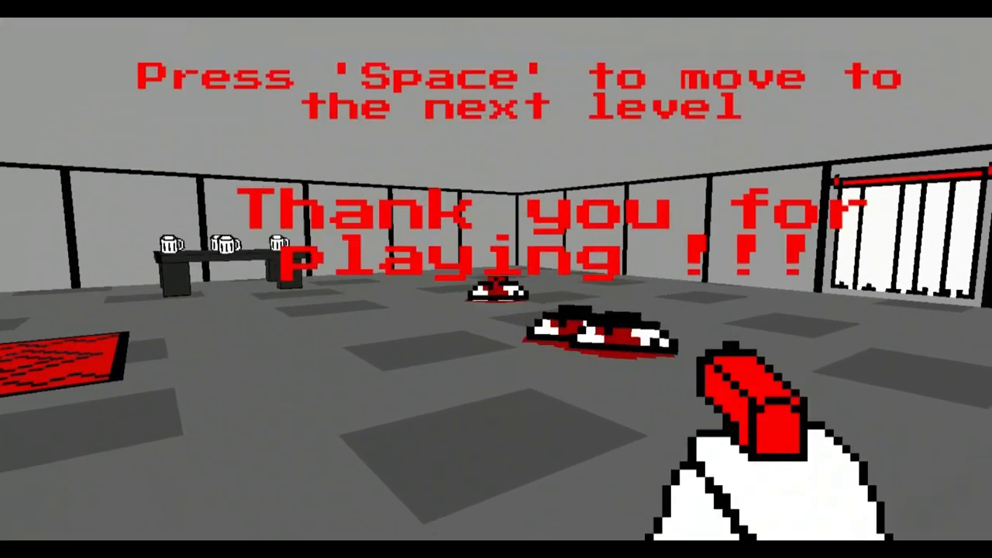
pyautogui.press('space')
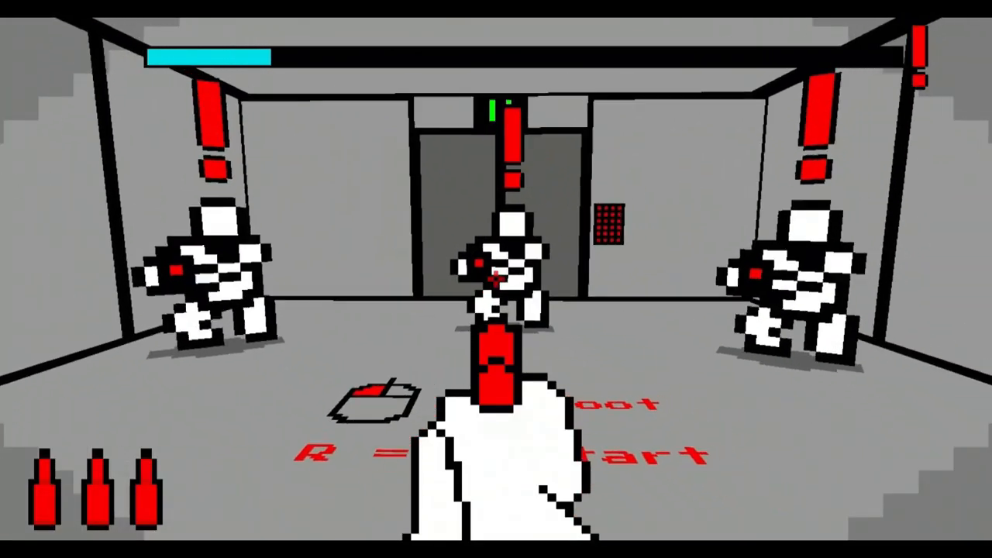